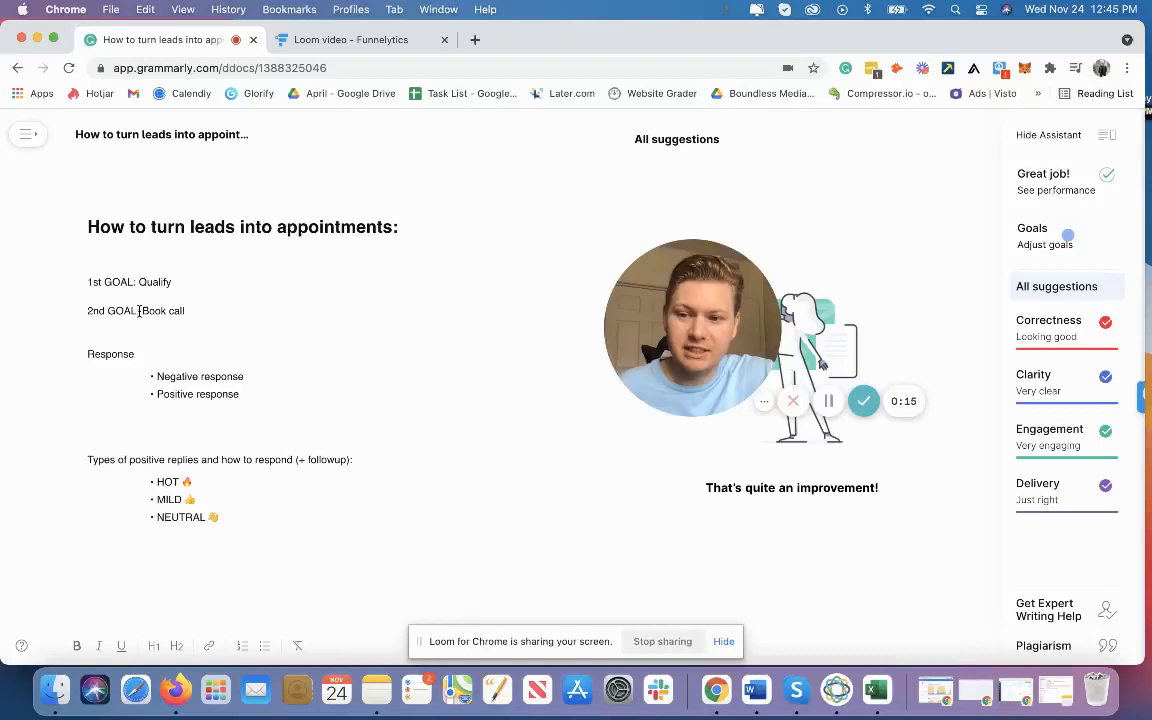
# Highlight the Book call goal and the Negative and Positive response bullets in the outline
pyautogui.tripleClick(136, 310)
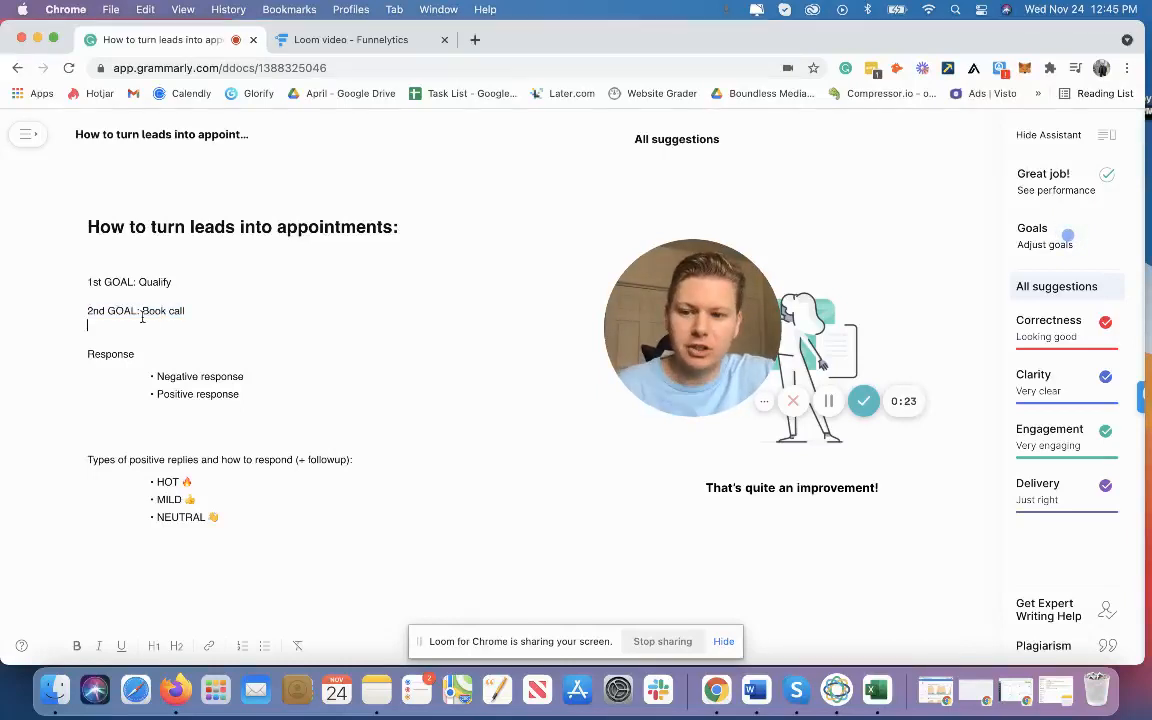
pyautogui.doubleClick(162, 310)
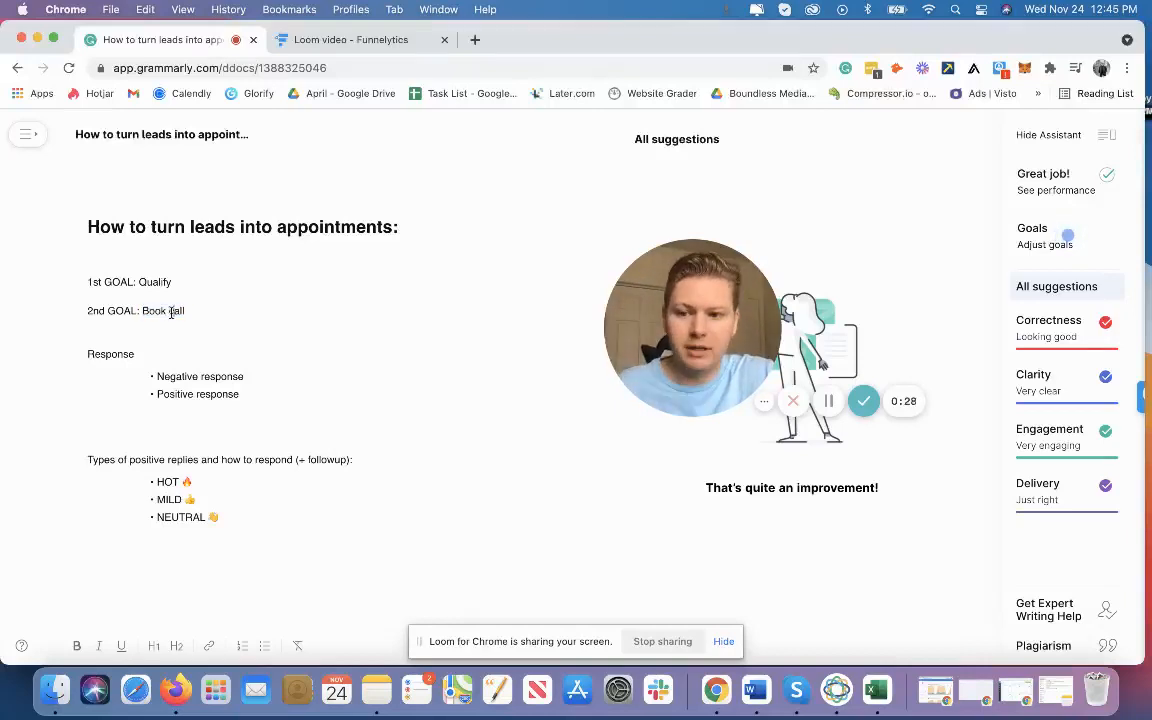
pyautogui.doubleClick(162, 310)
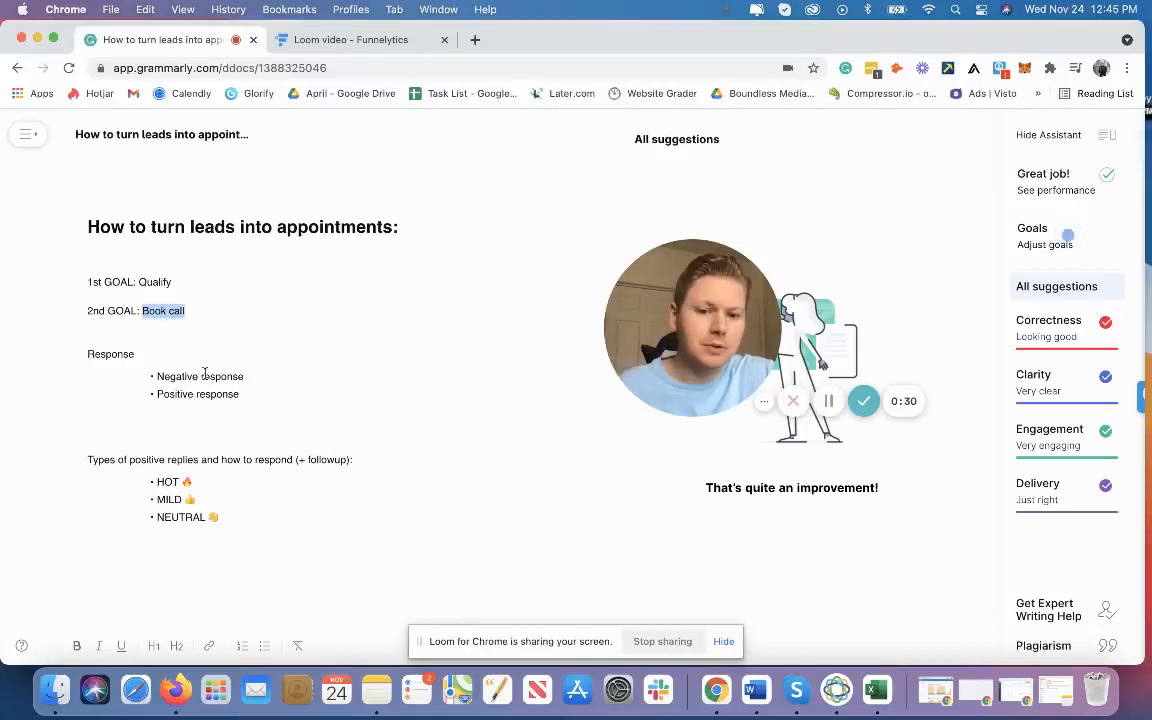
pyautogui.doubleClick(200, 376)
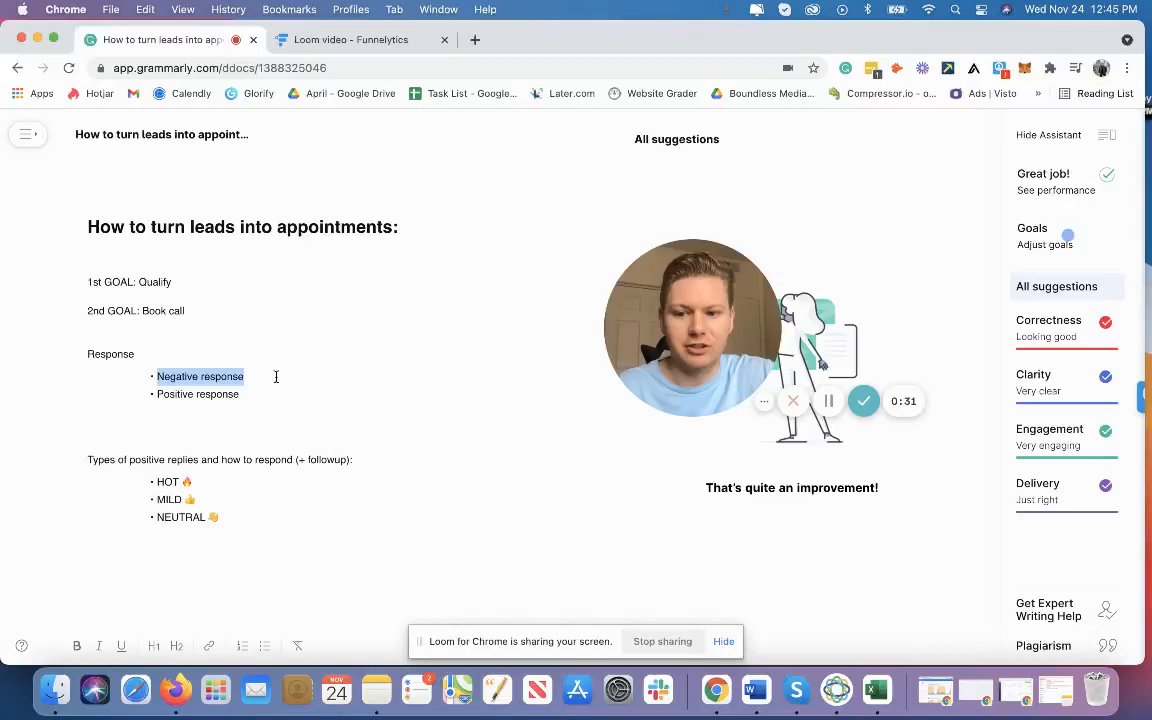
pyautogui.doubleClick(196, 392)
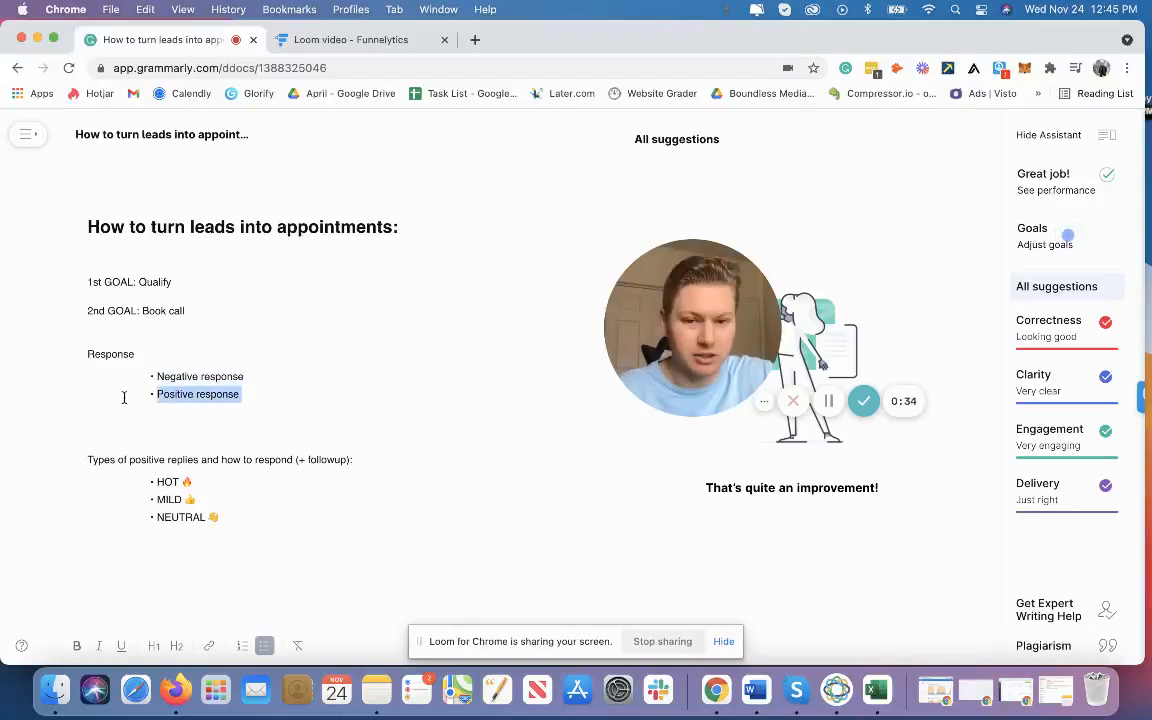
pyautogui.doubleClick(200, 376)
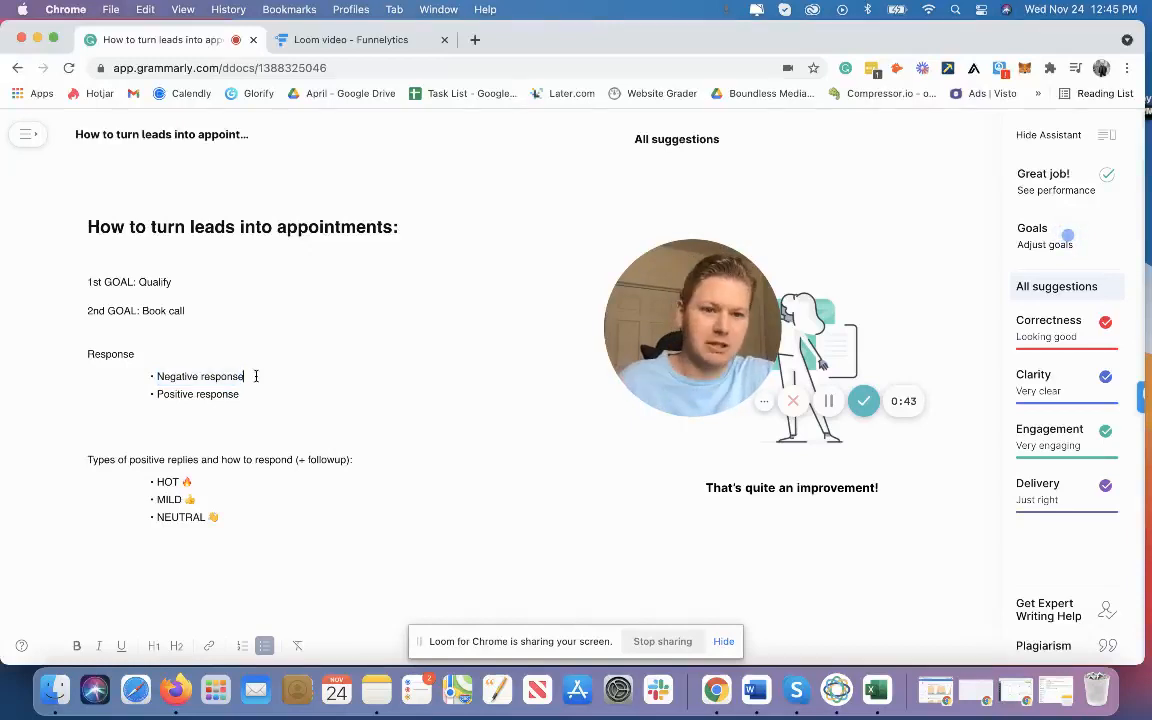
pyautogui.doubleClick(196, 392)
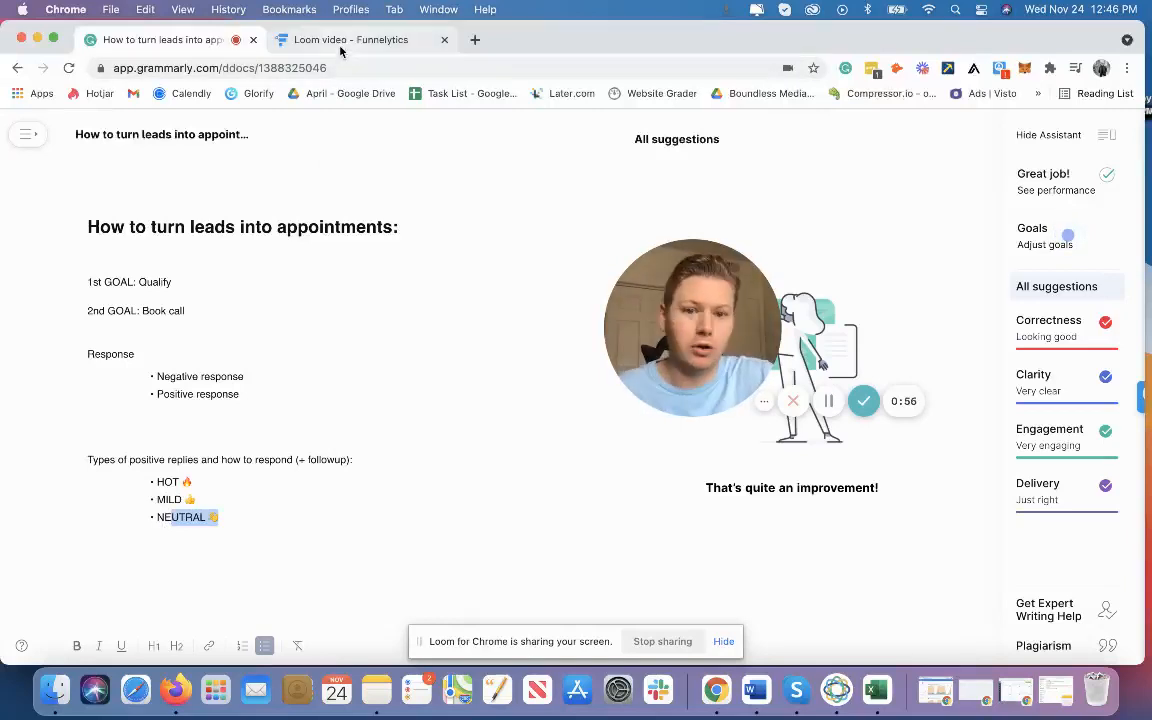
# Show the Response received flowchart with its Positive and Negative follow-up branches
pyautogui.click(350, 40)
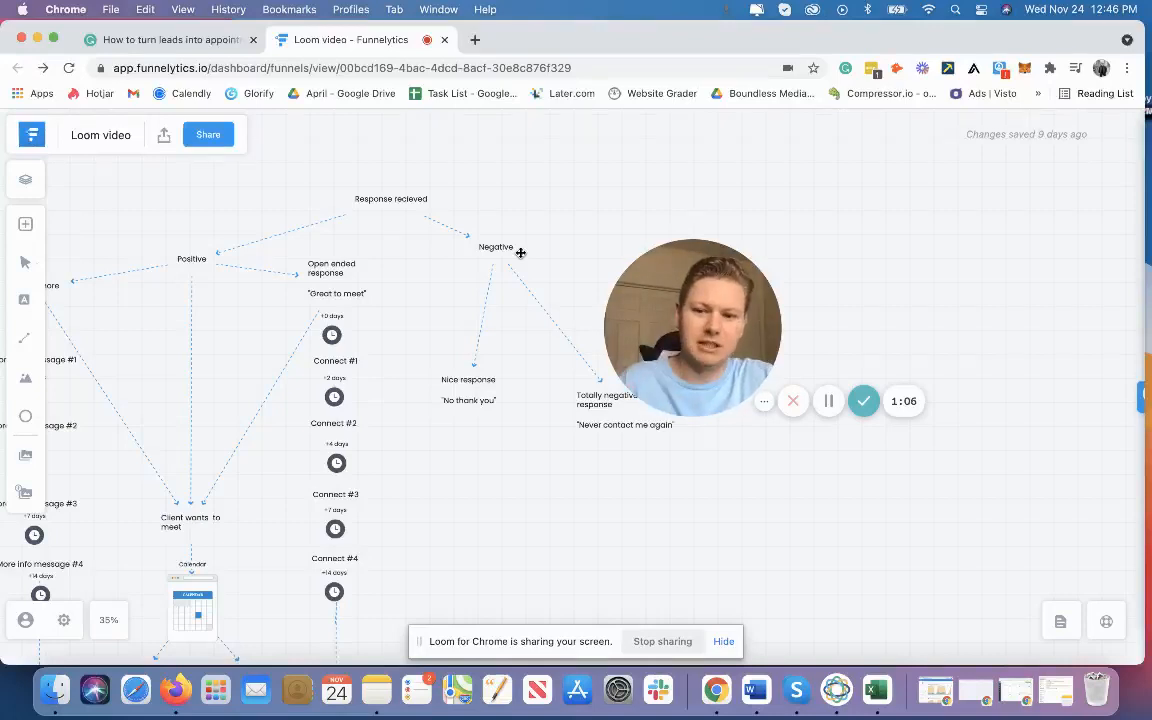
pyautogui.moveTo(460, 262)
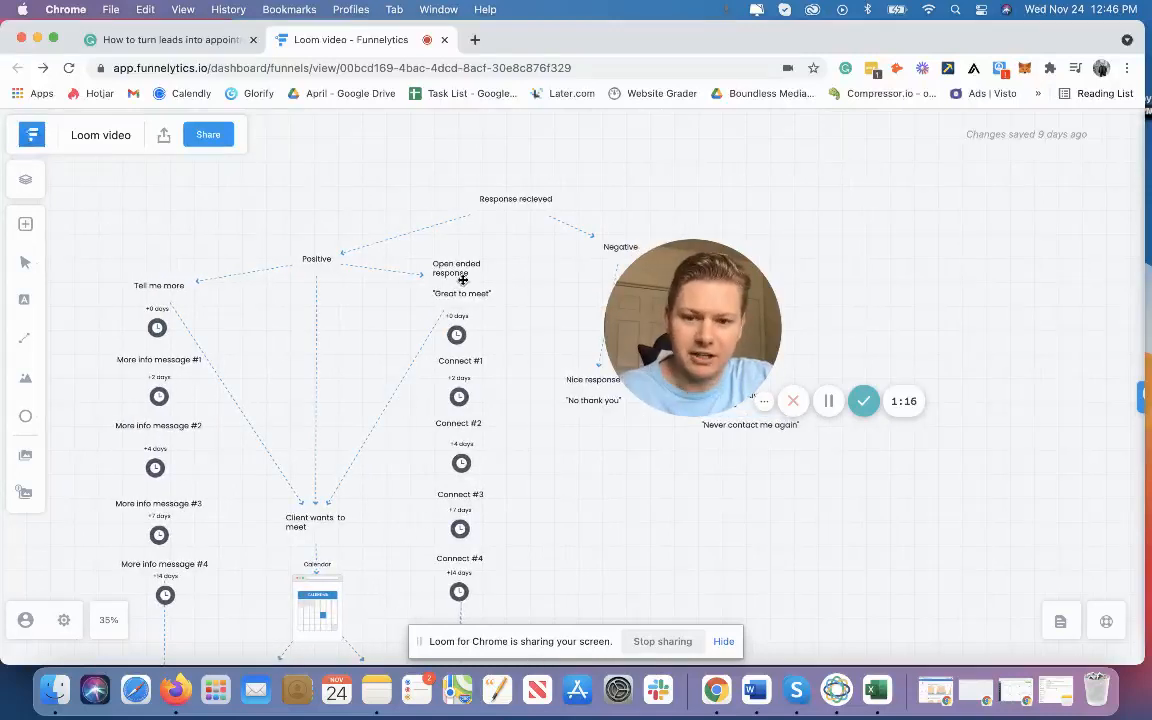
pyautogui.moveTo(340, 296)
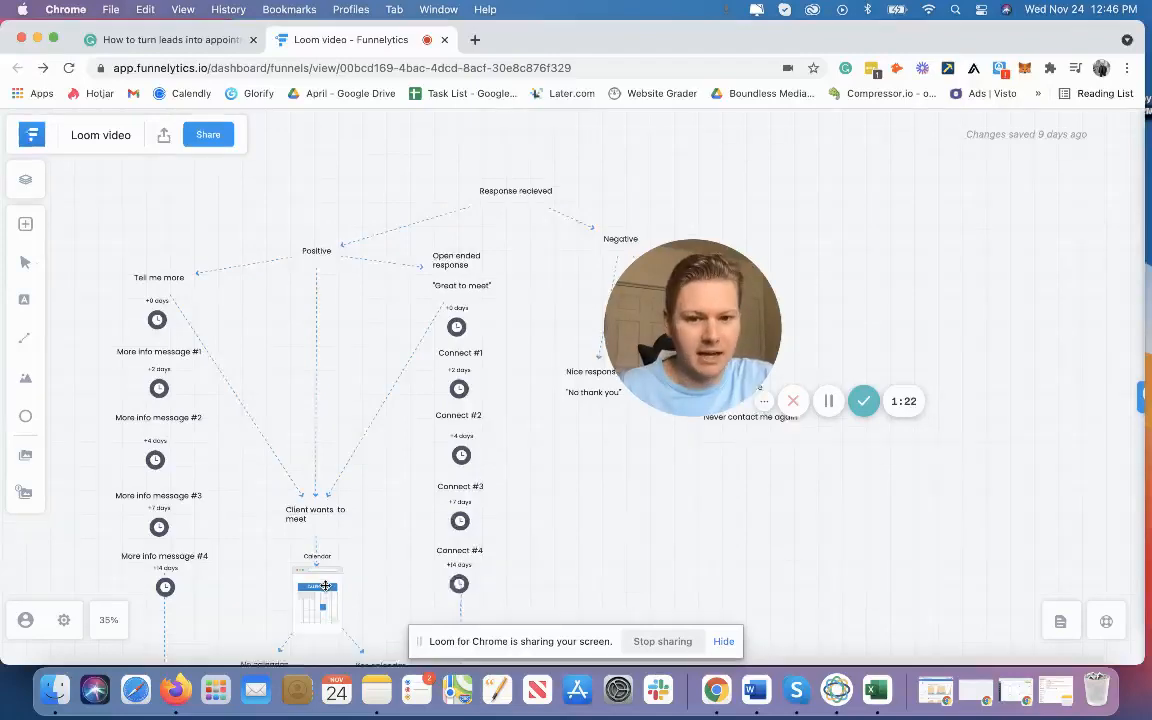
pyautogui.scroll(-3)
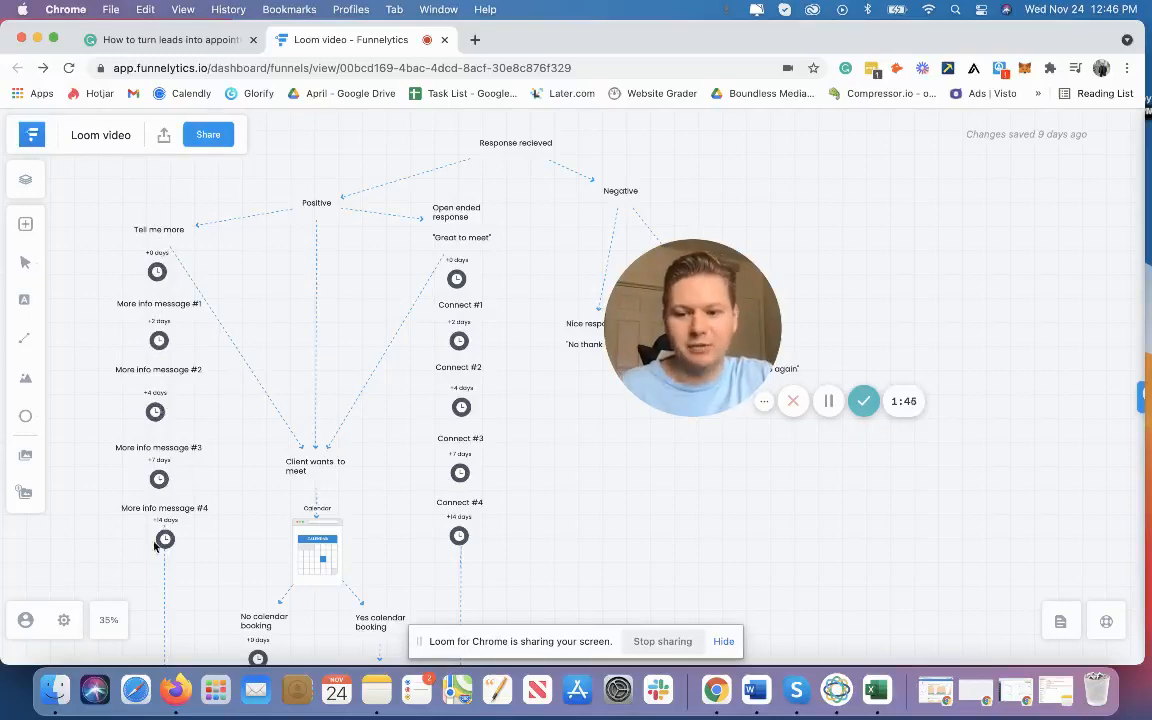
# Review the follow-up and reactivation nodes, then bring back the lead-to-appointment outline
pyautogui.scroll(-3)
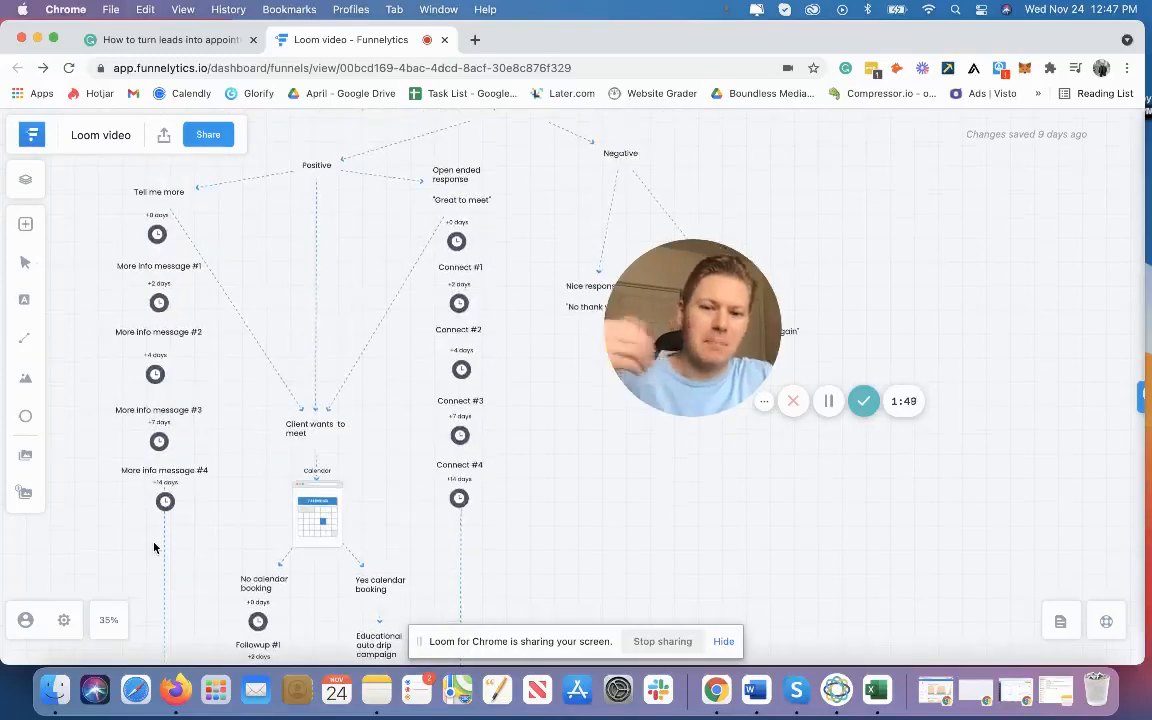
pyautogui.scroll(-3)
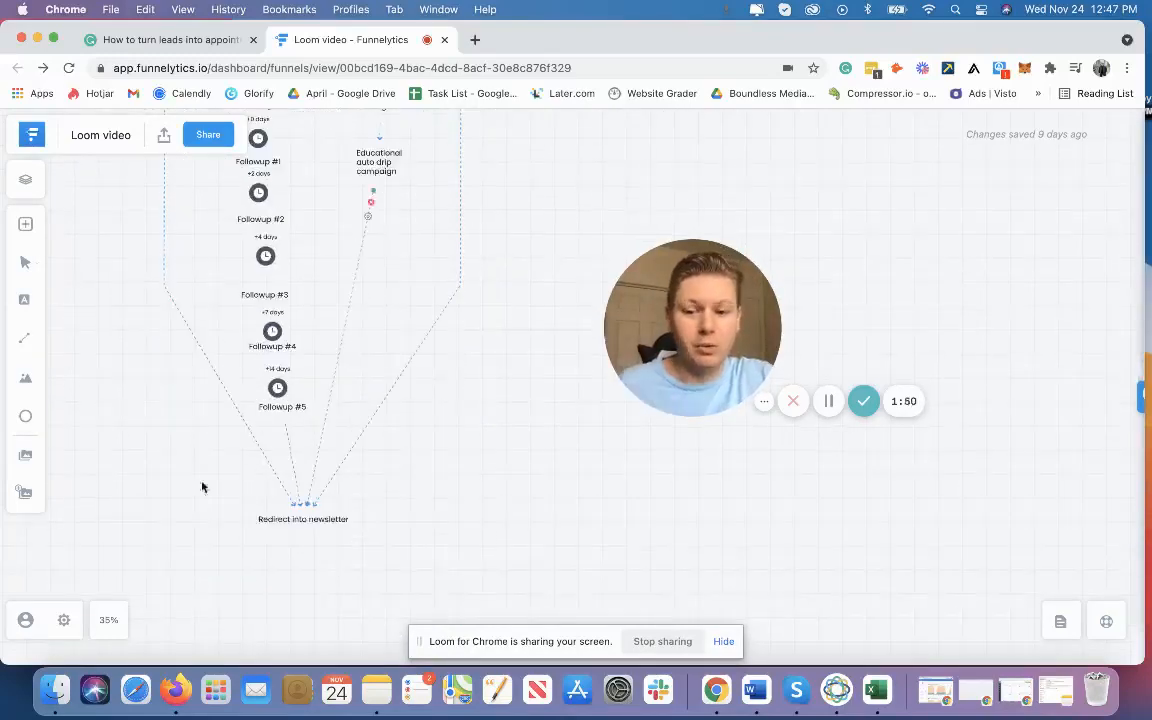
pyautogui.moveTo(328, 500)
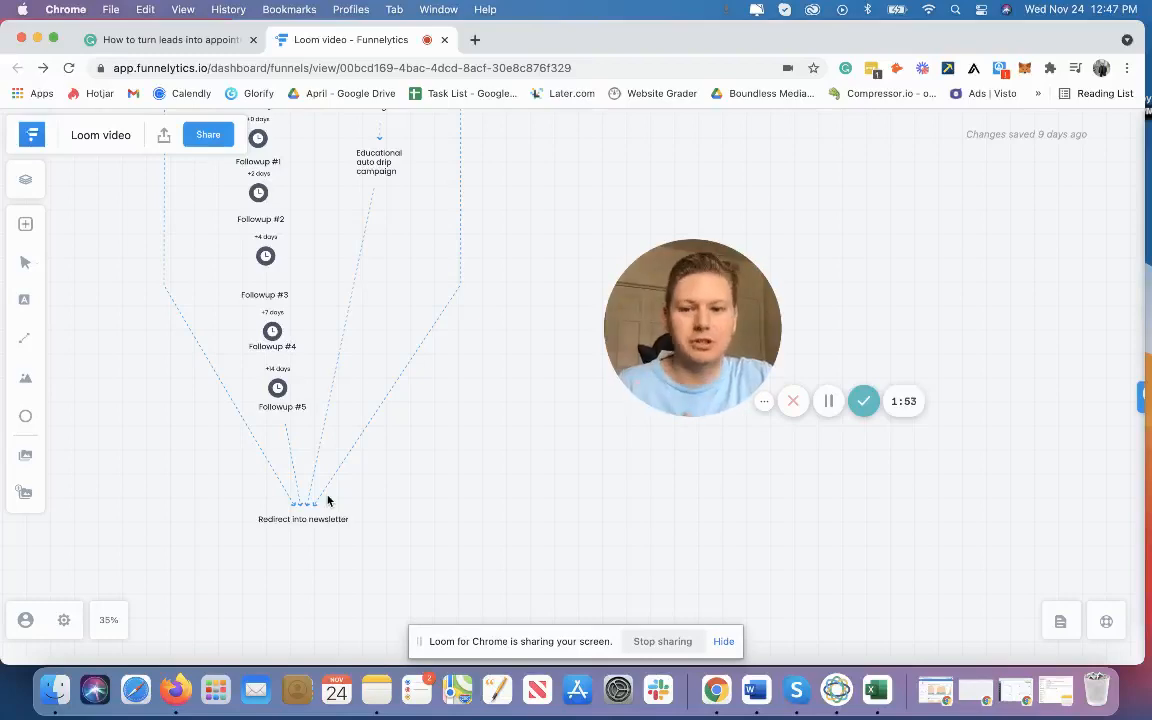
pyautogui.scroll(3)
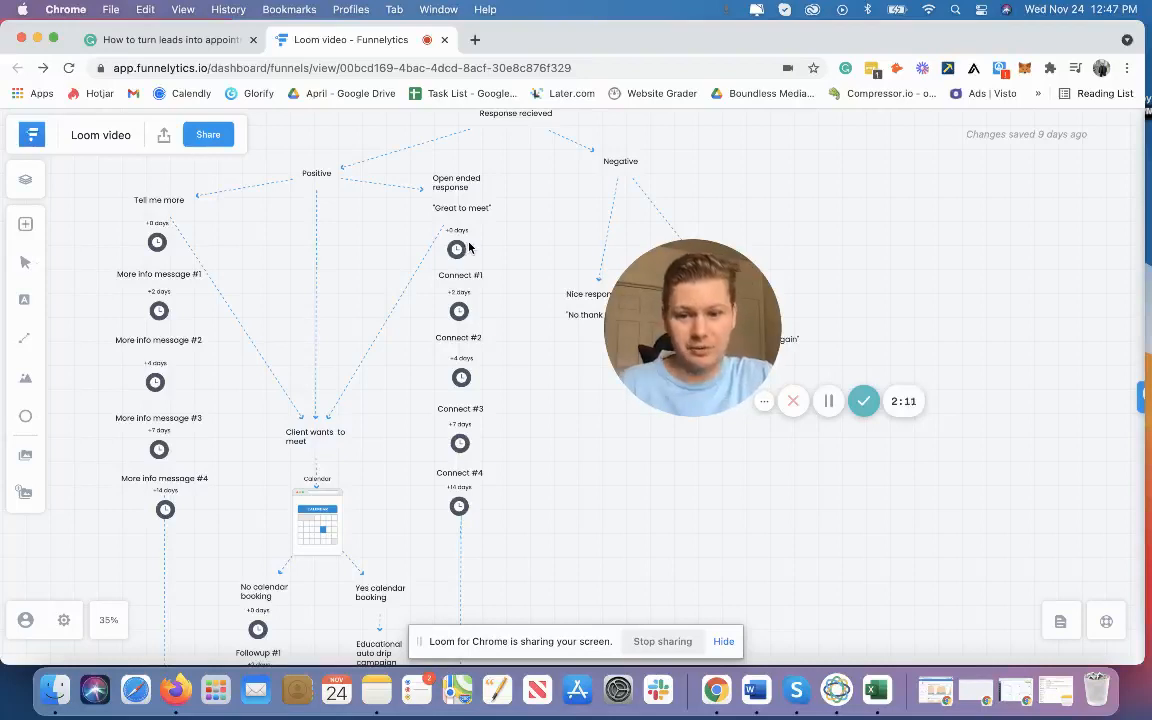
pyautogui.moveTo(492, 518)
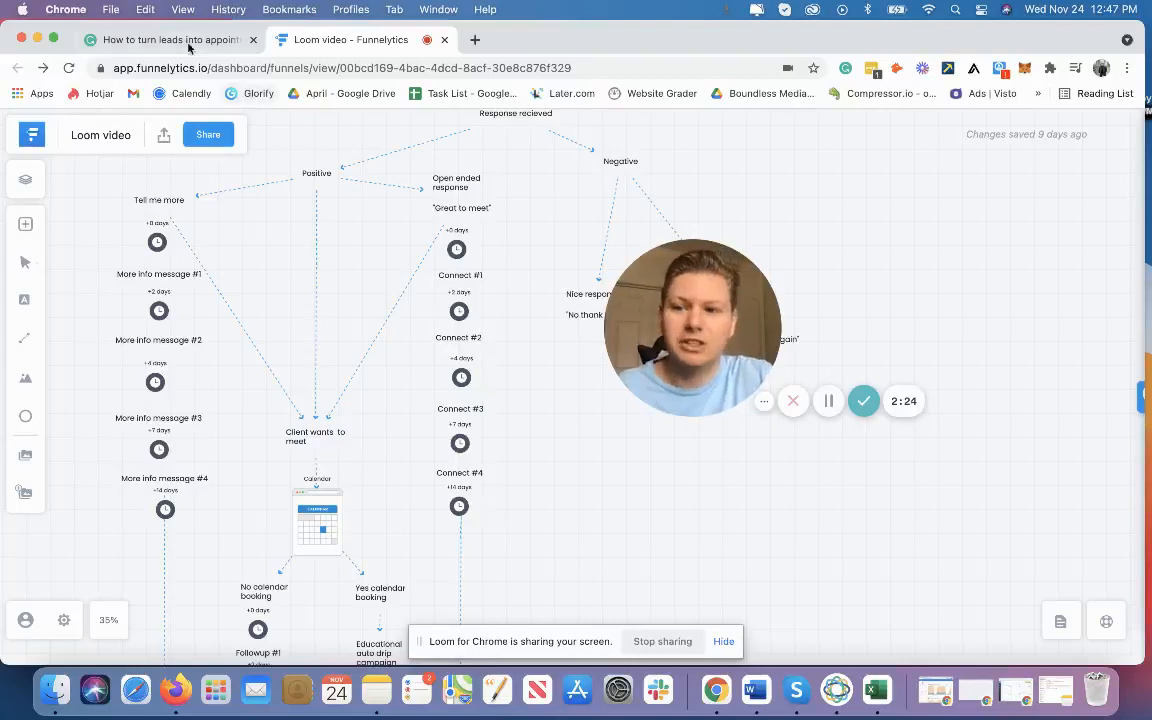
pyautogui.click(168, 40)
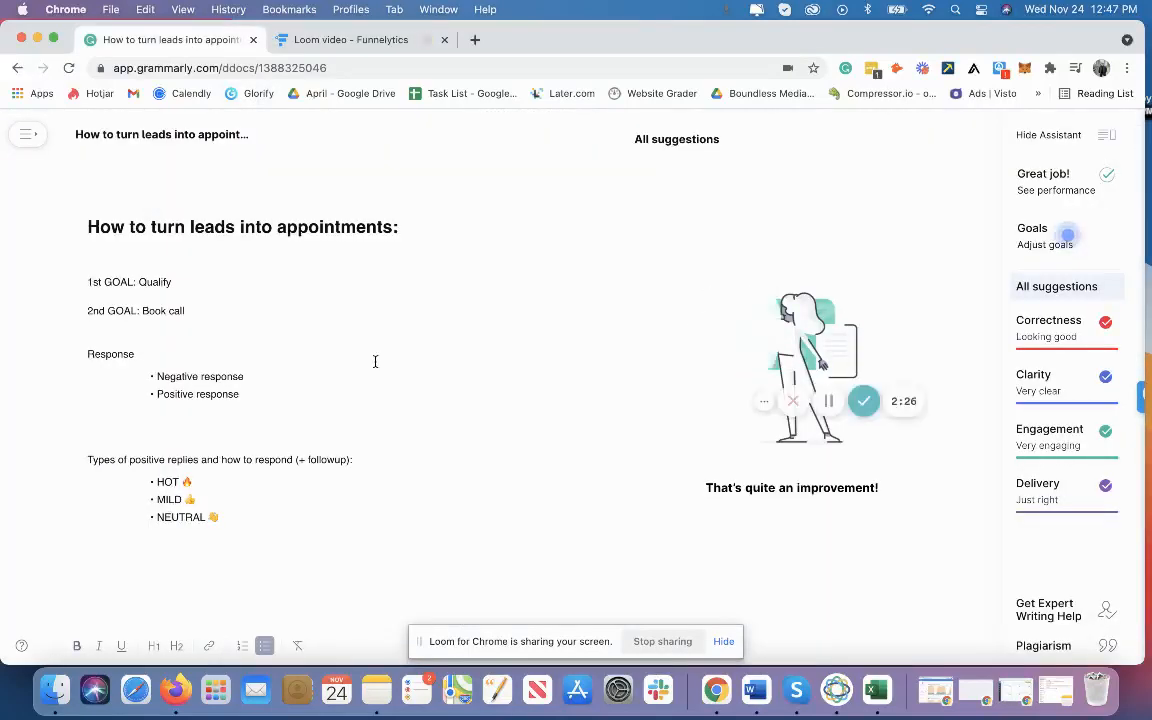